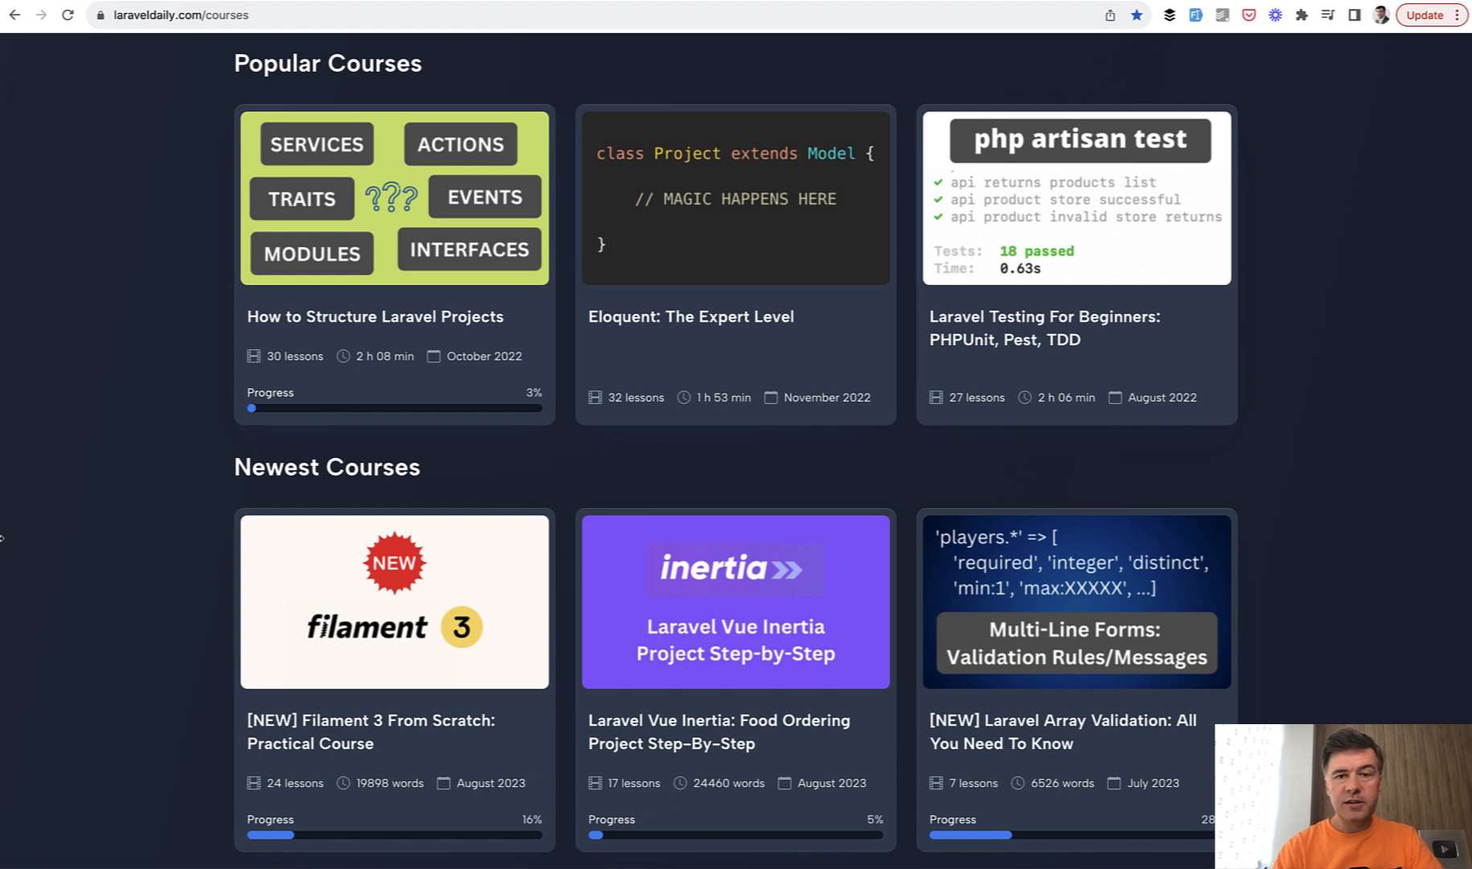
Go to the '[NEW] Filament 3 From Scratch: Practical Course' page and browse its 24 lessons.
{"action": "scroll", "scroll_direction": "down", "scroll_amount": 3}
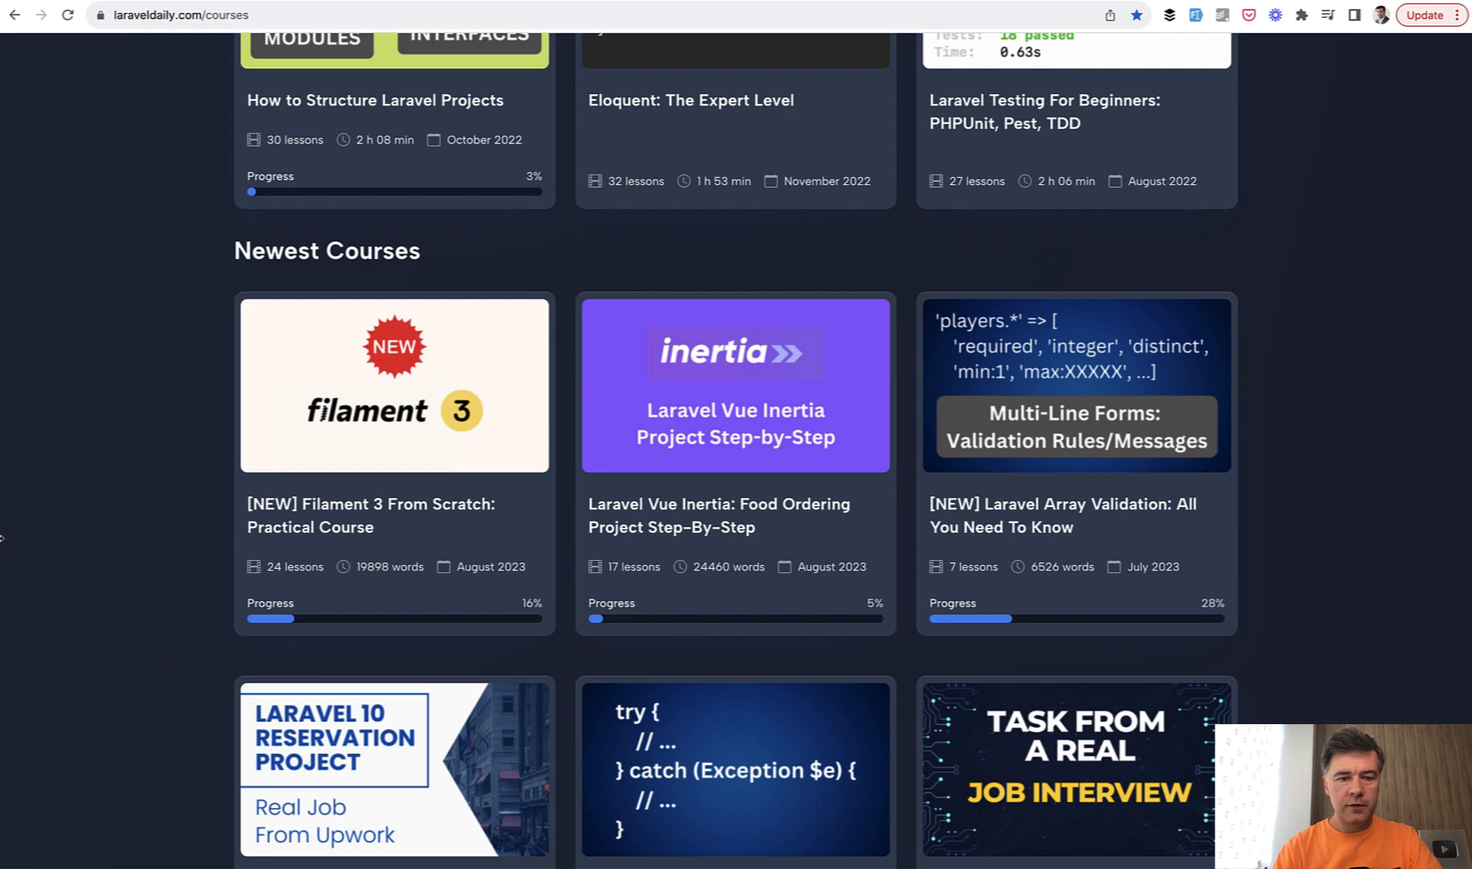
{"action": "left_click", "coordinate": [394, 384]}
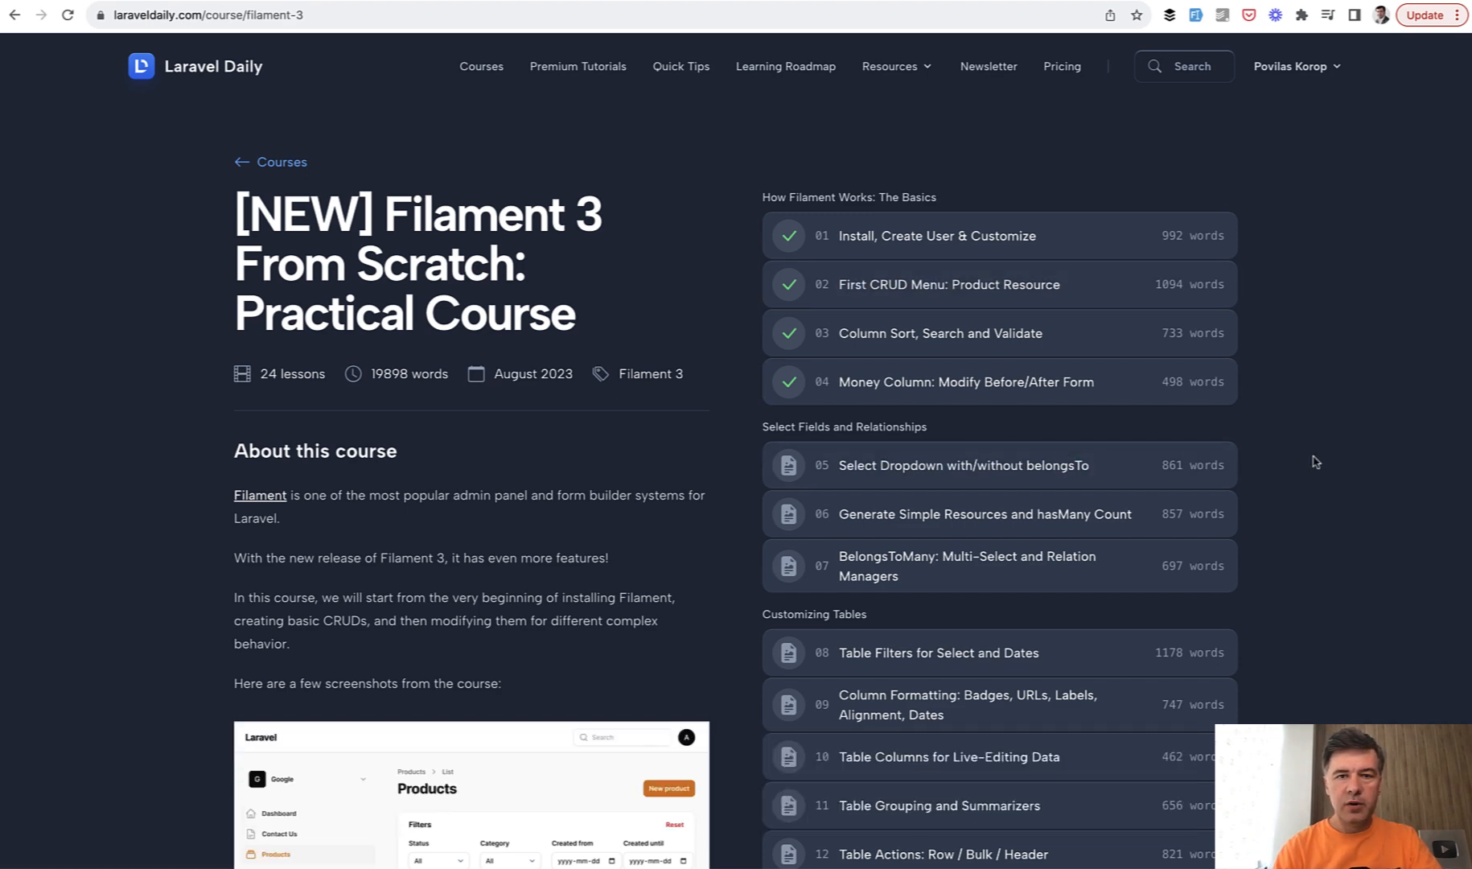
{"action": "scroll", "scroll_direction": "down", "scroll_amount": 3}
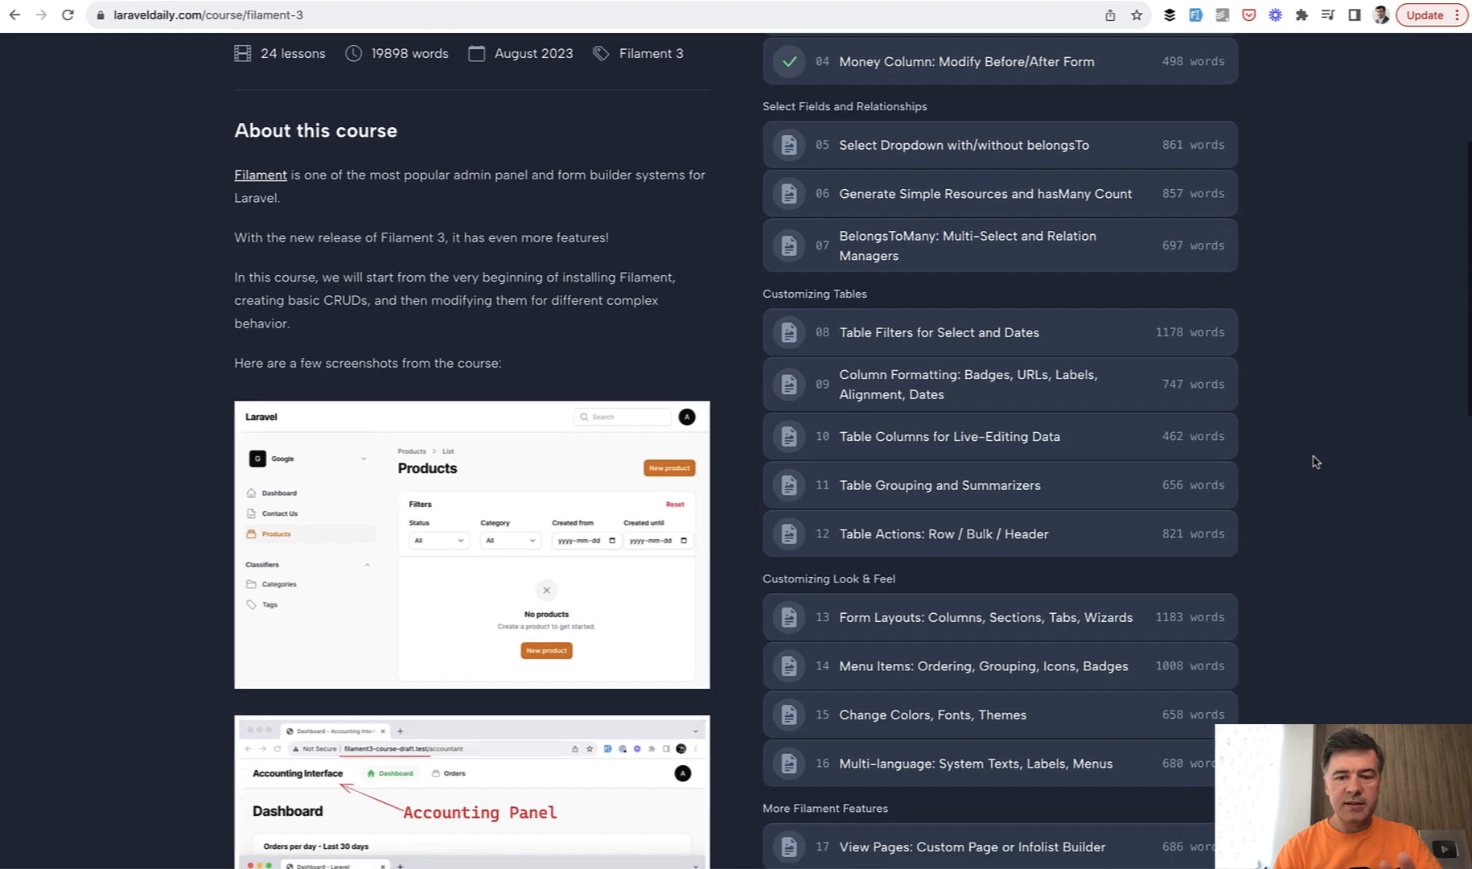
{"action": "scroll", "scroll_direction": "down", "scroll_amount": 3}
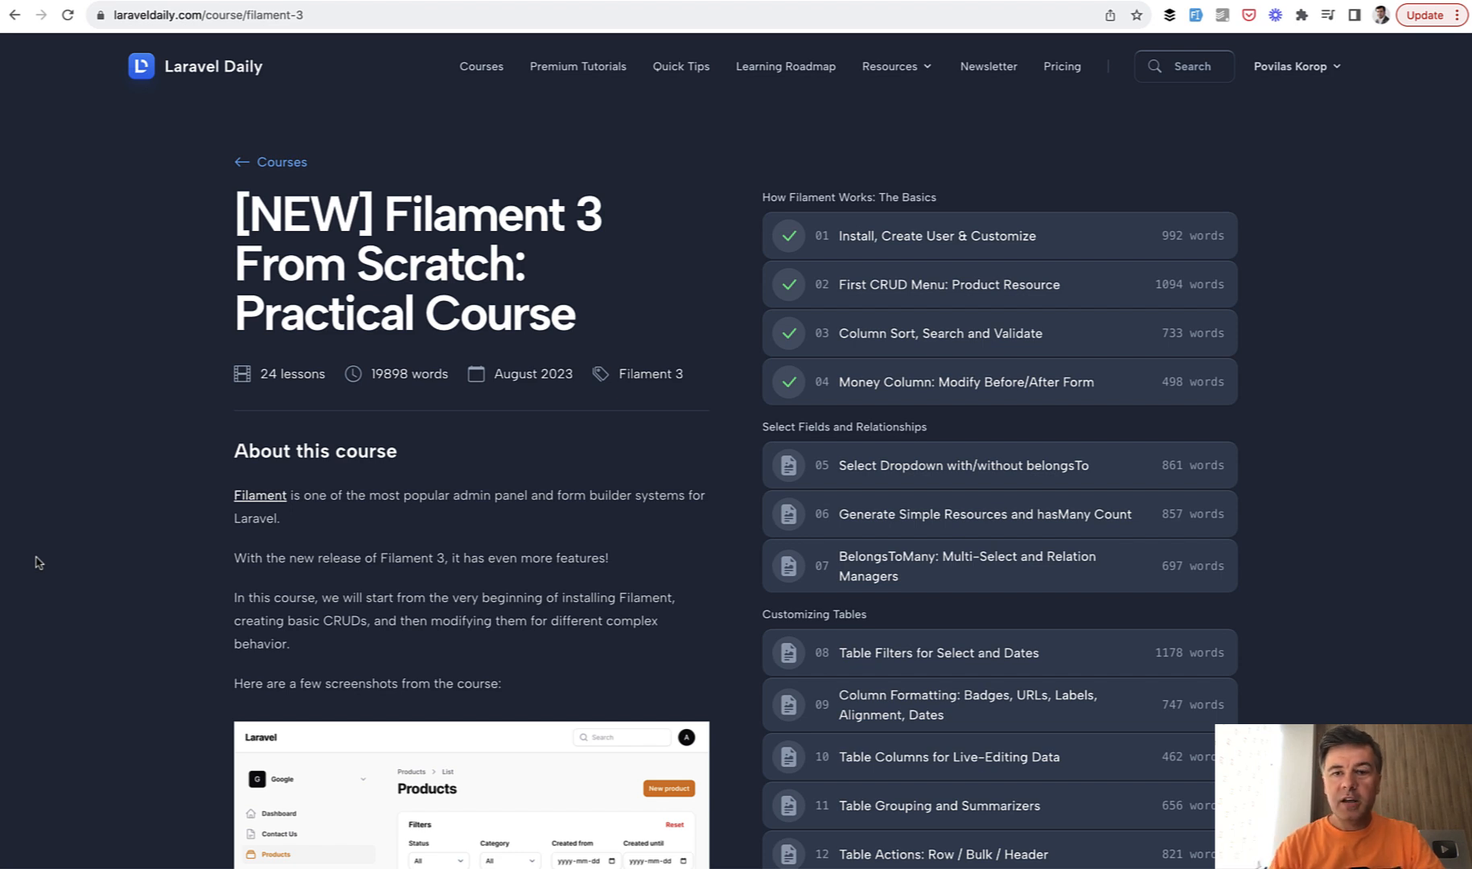
{"action": "mouse_move", "coordinate": [637, 167]}
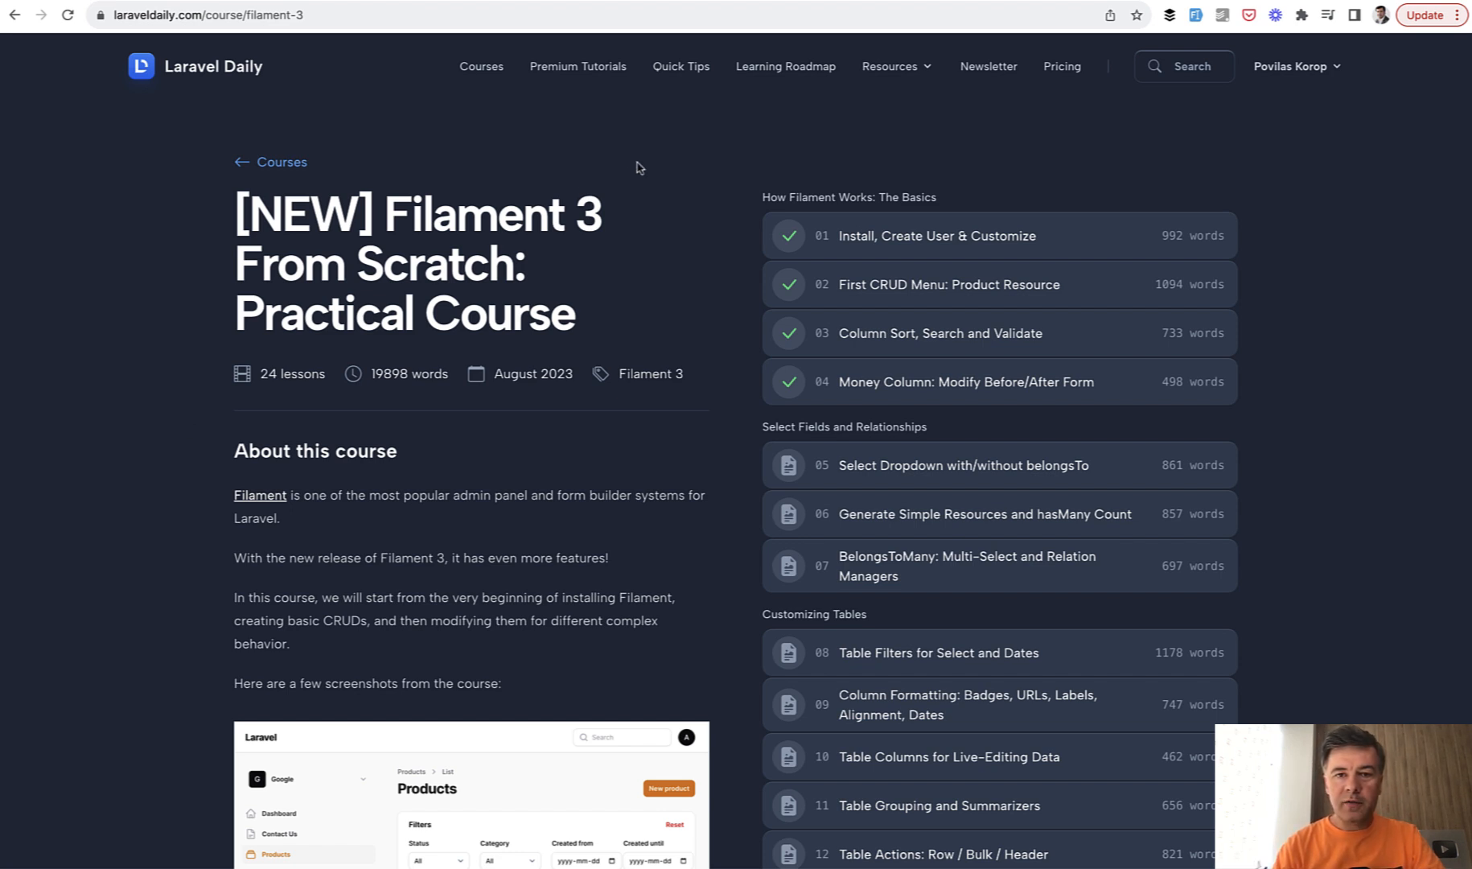
{"action": "mouse_move", "coordinate": [680, 66]}
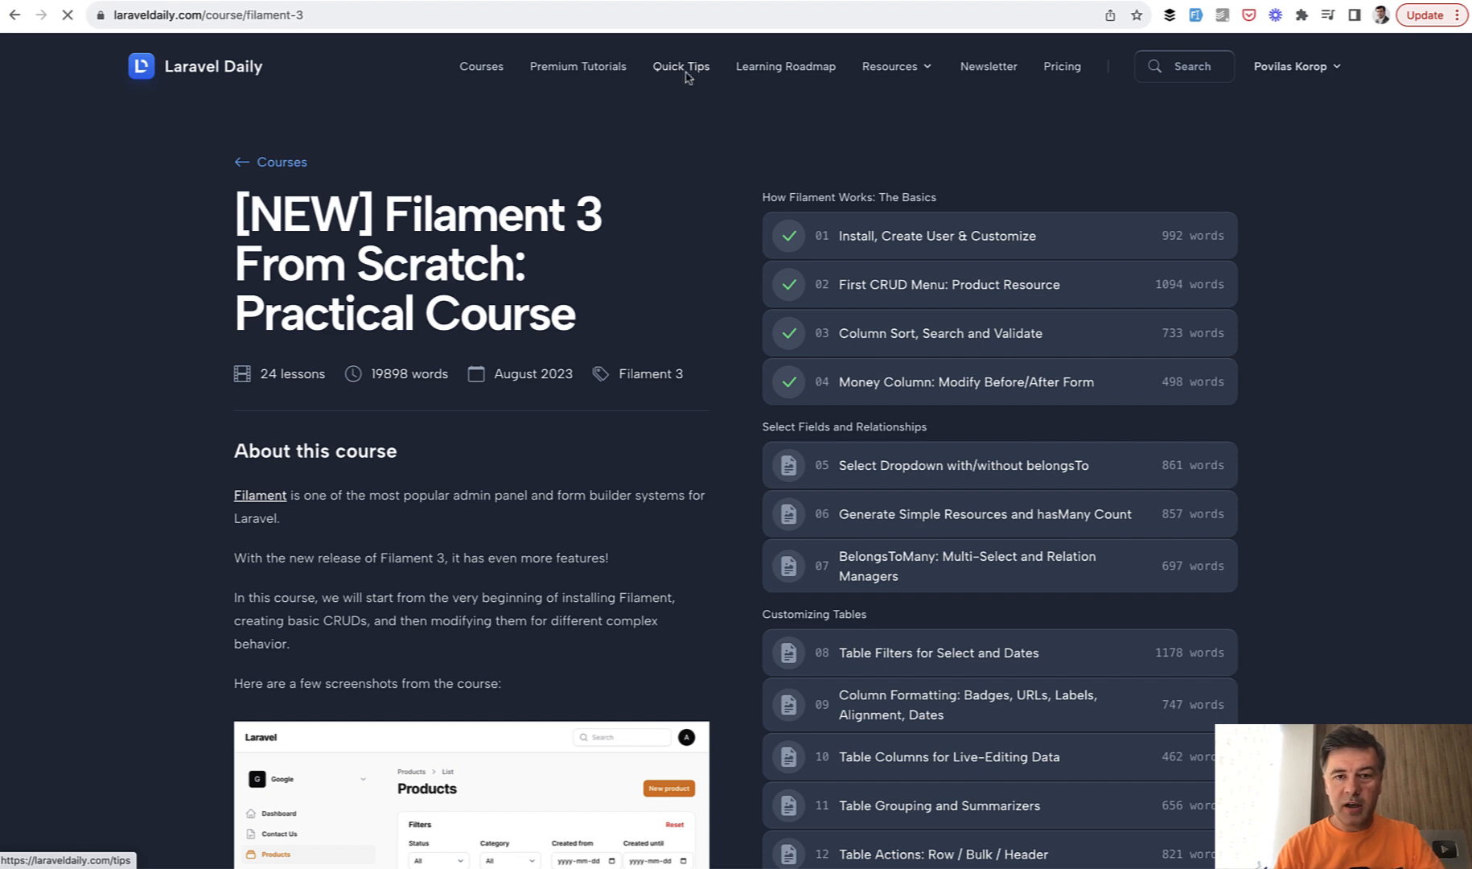
Visit the Quick Tips section, peek at the DB Models And Eloquent category, and return to the categories list.
{"action": "left_click", "coordinate": [680, 66]}
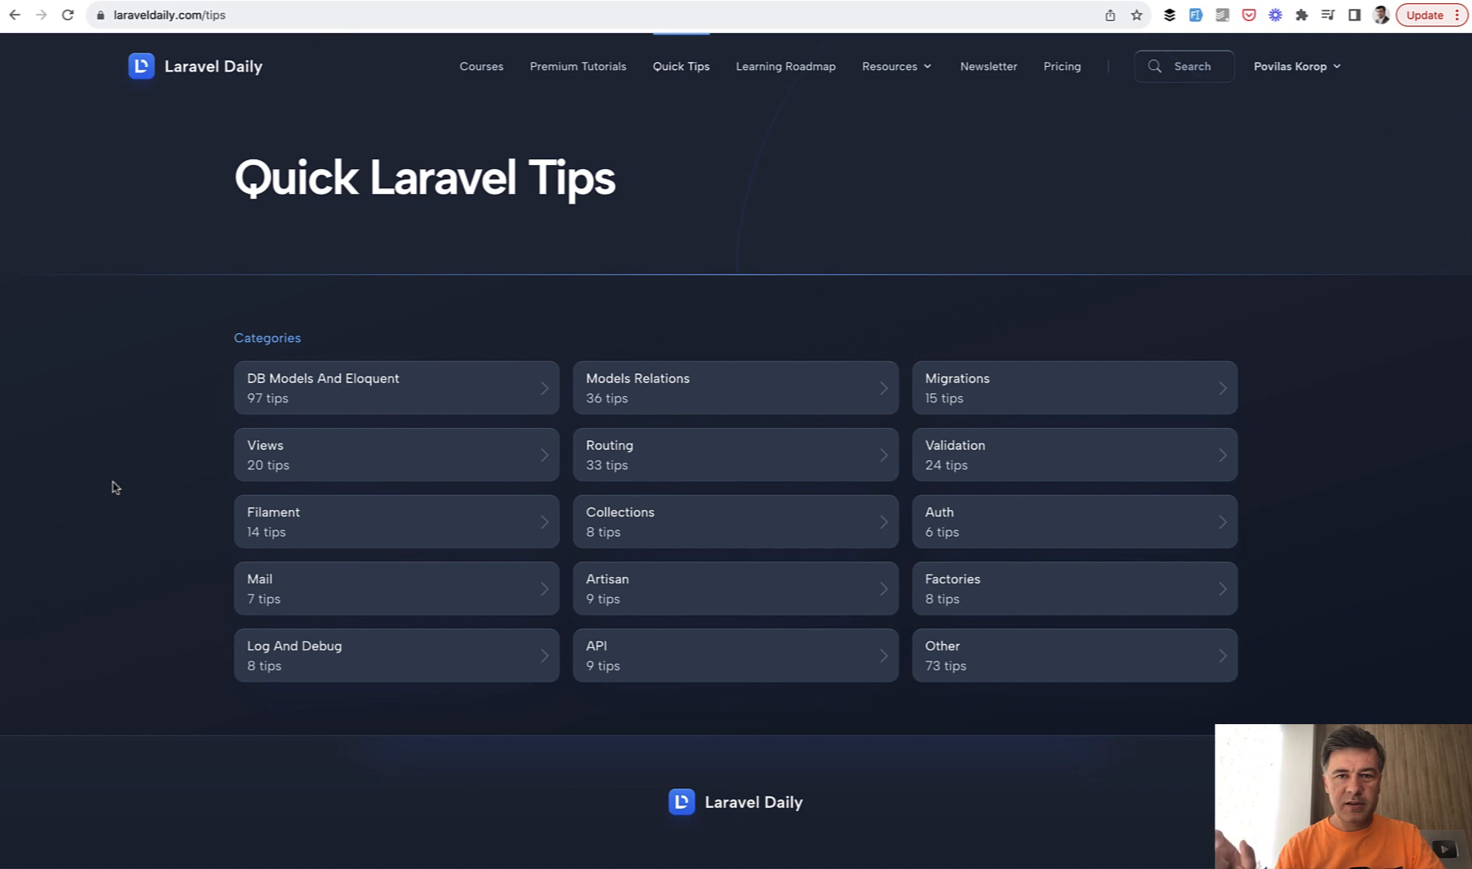
{"action": "scroll", "scroll_direction": "down", "scroll_amount": 3}
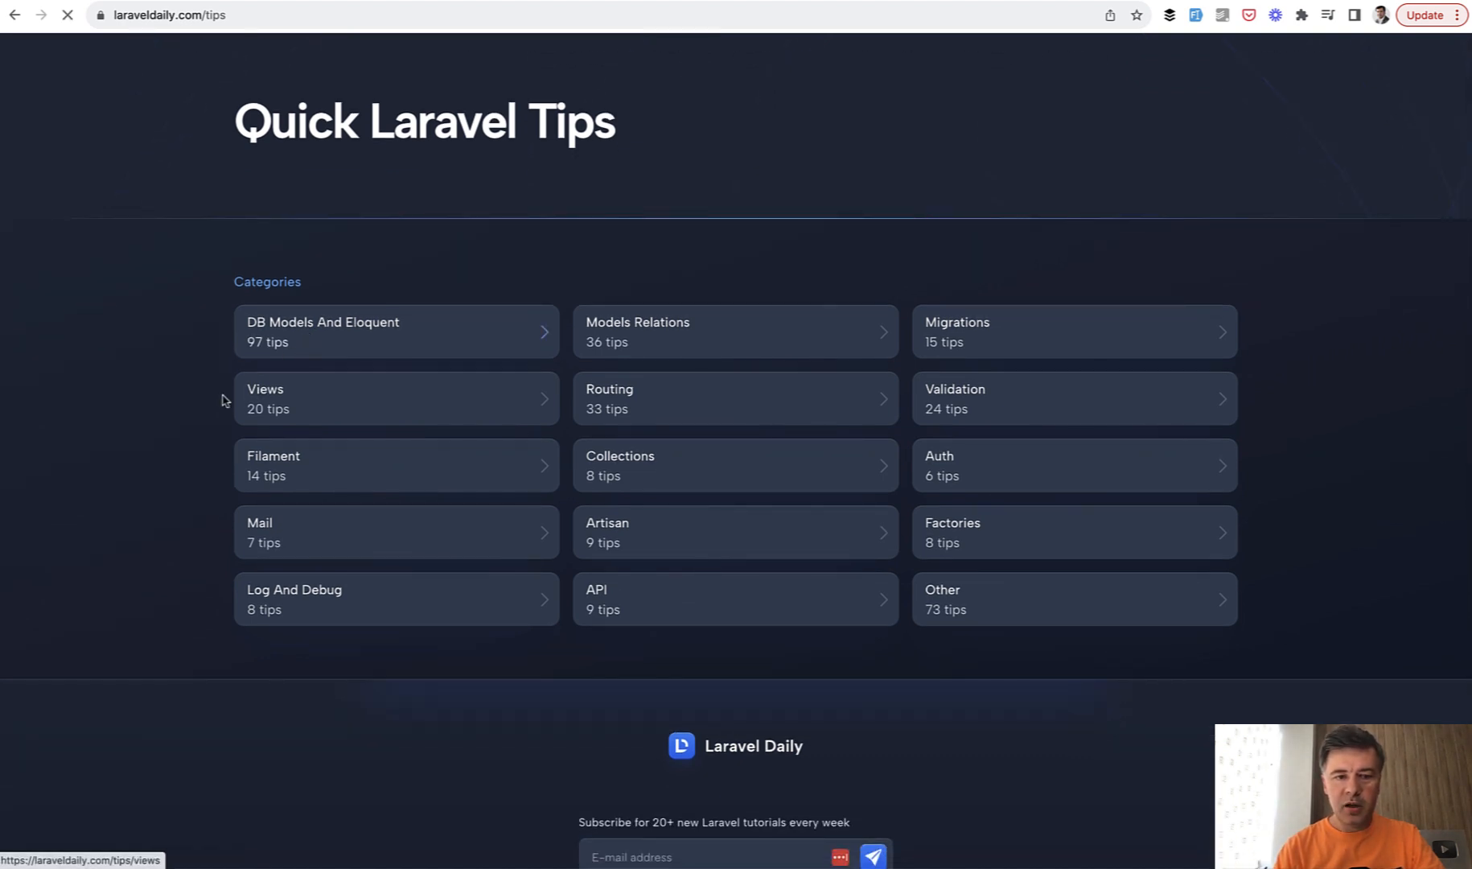
{"action": "left_click", "coordinate": [321, 329]}
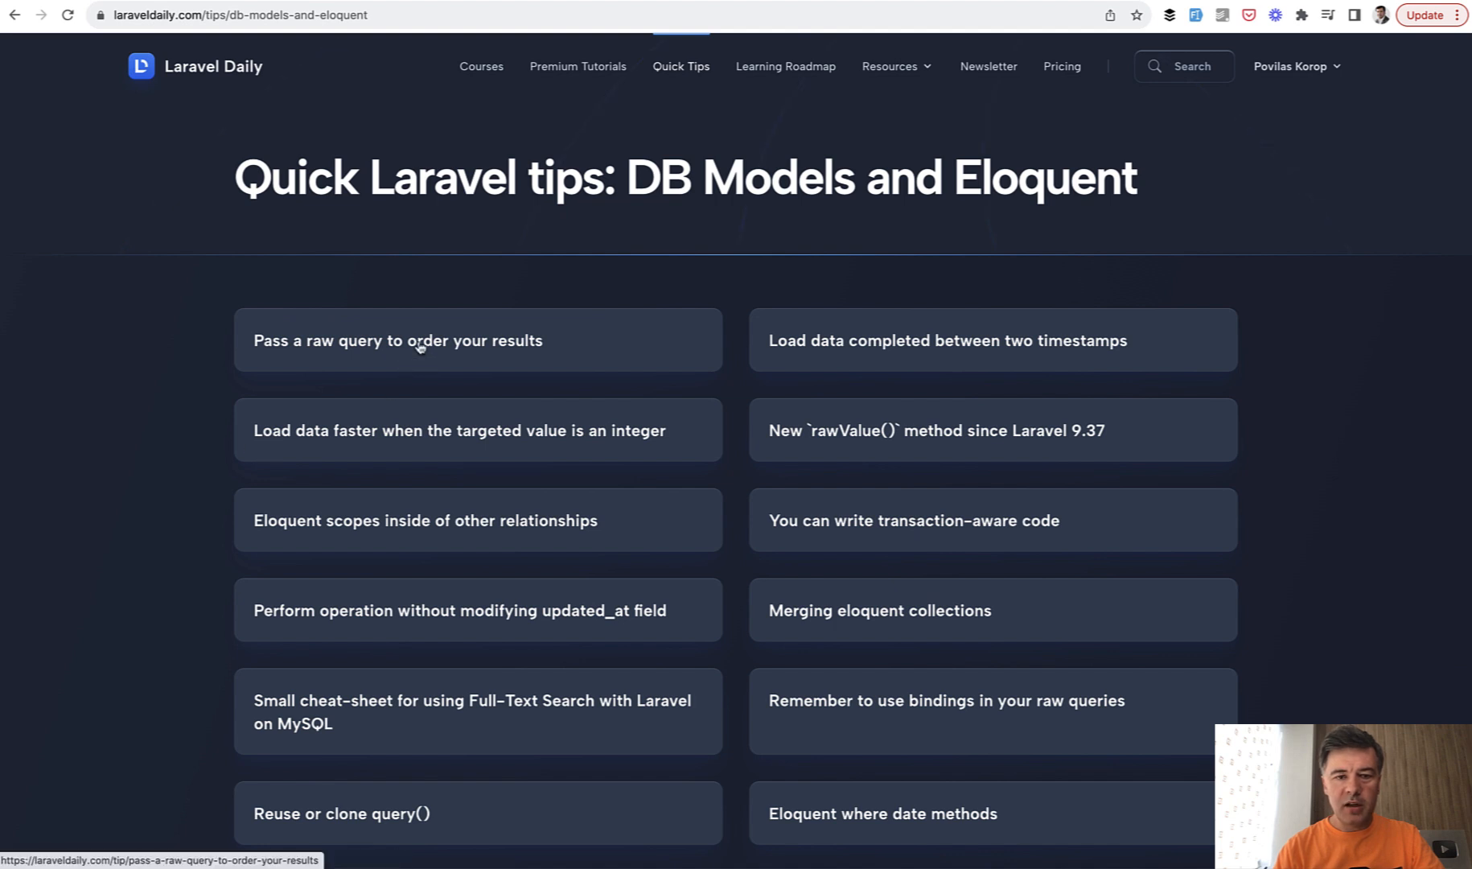
{"action": "left_click", "coordinate": [395, 339]}
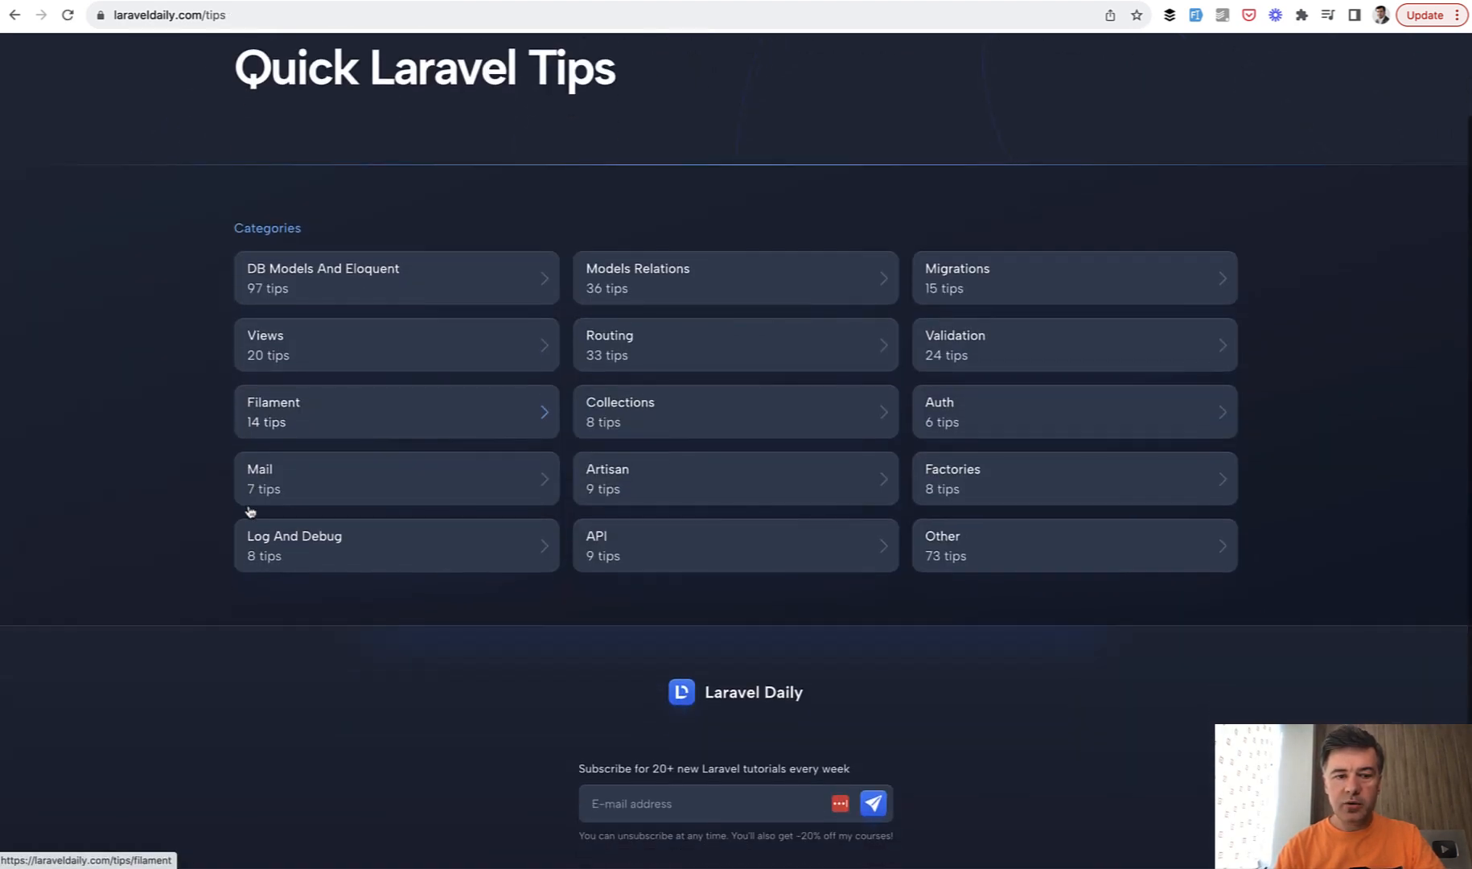
Choose the Filament tips category from the Quick Tips list.
{"action": "scroll", "scroll_direction": "down", "scroll_amount": 3}
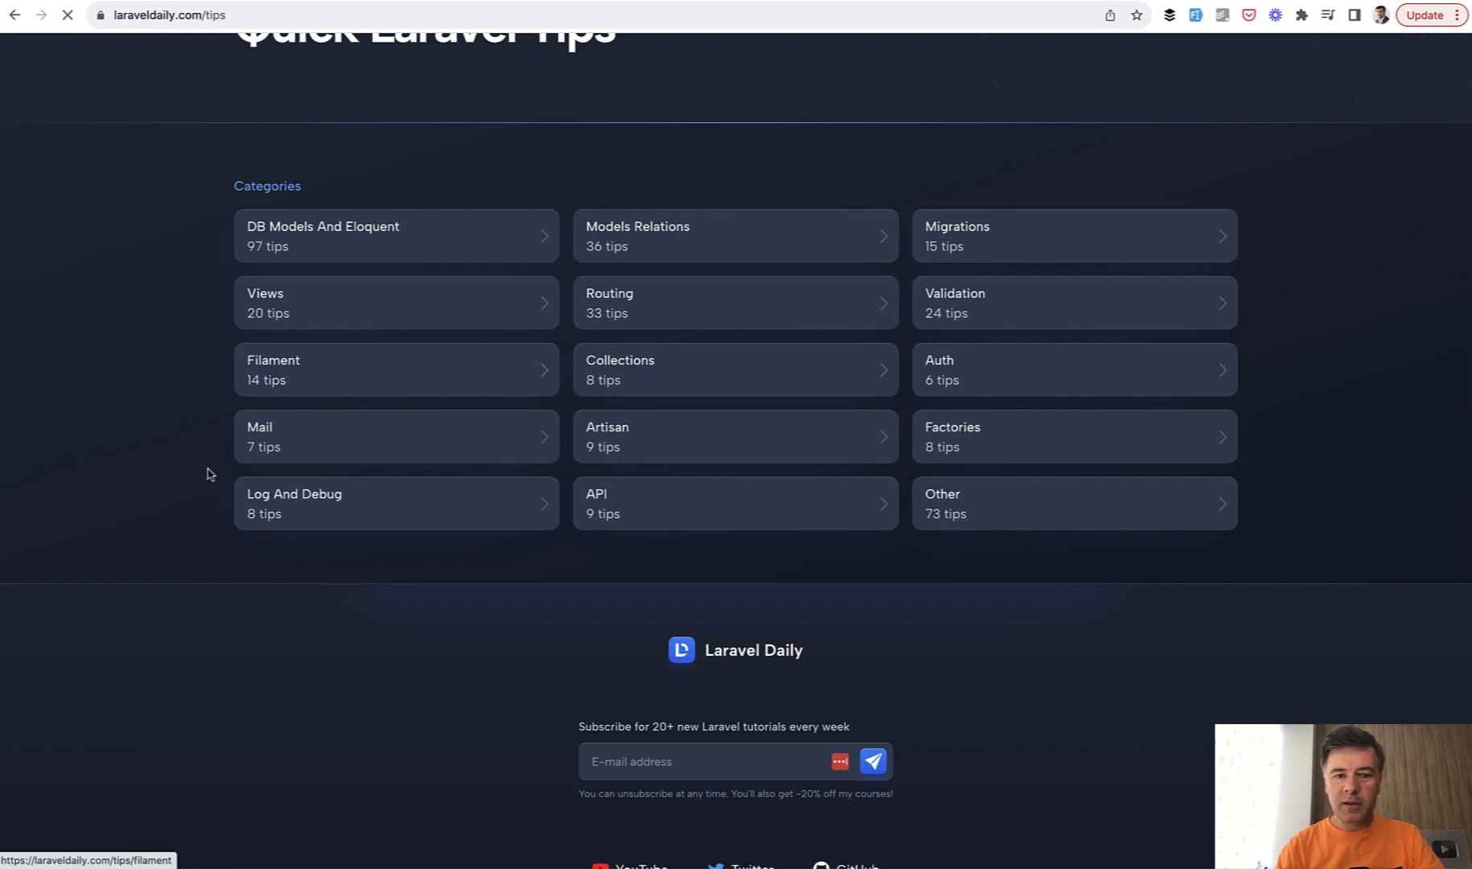
{"action": "left_click", "coordinate": [273, 368]}
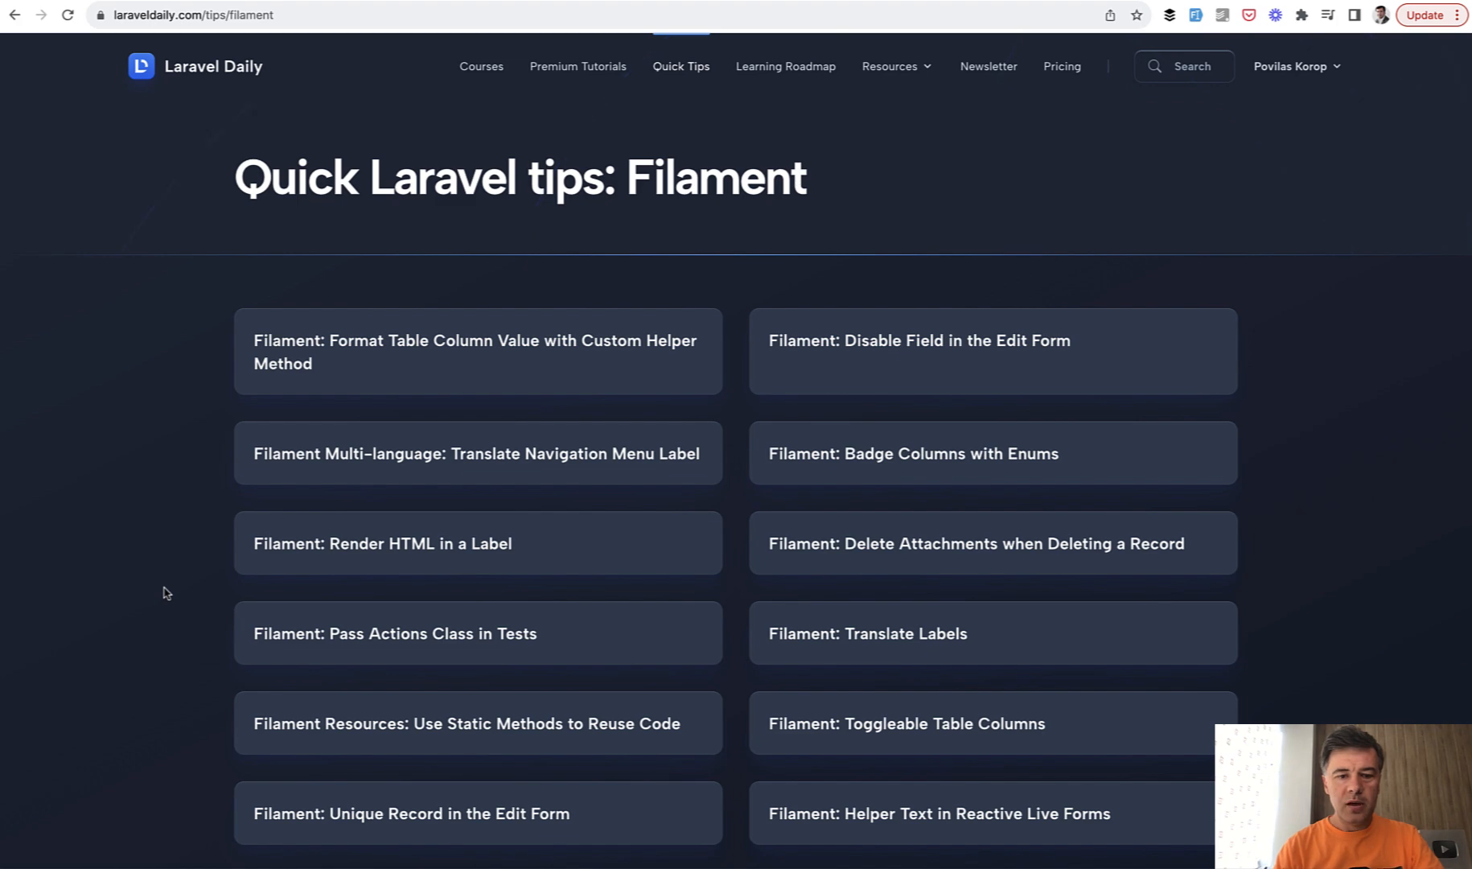
Scroll through the Filament tips list, including badge columns with enums and toggleable columns.
{"action": "scroll", "scroll_direction": "down", "scroll_amount": 3}
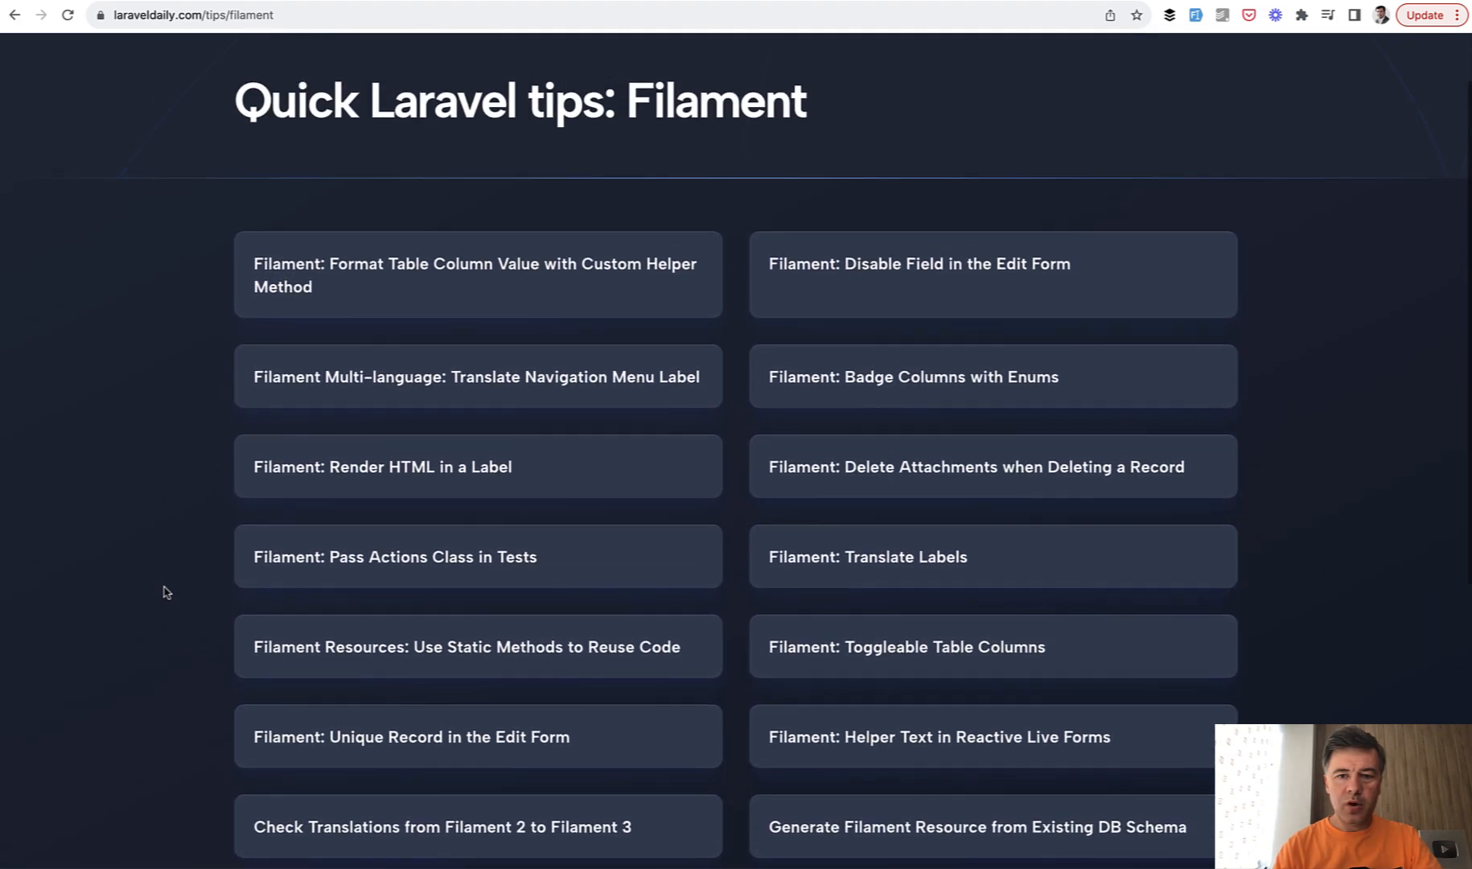
{"action": "scroll", "scroll_direction": "up", "scroll_amount": 3}
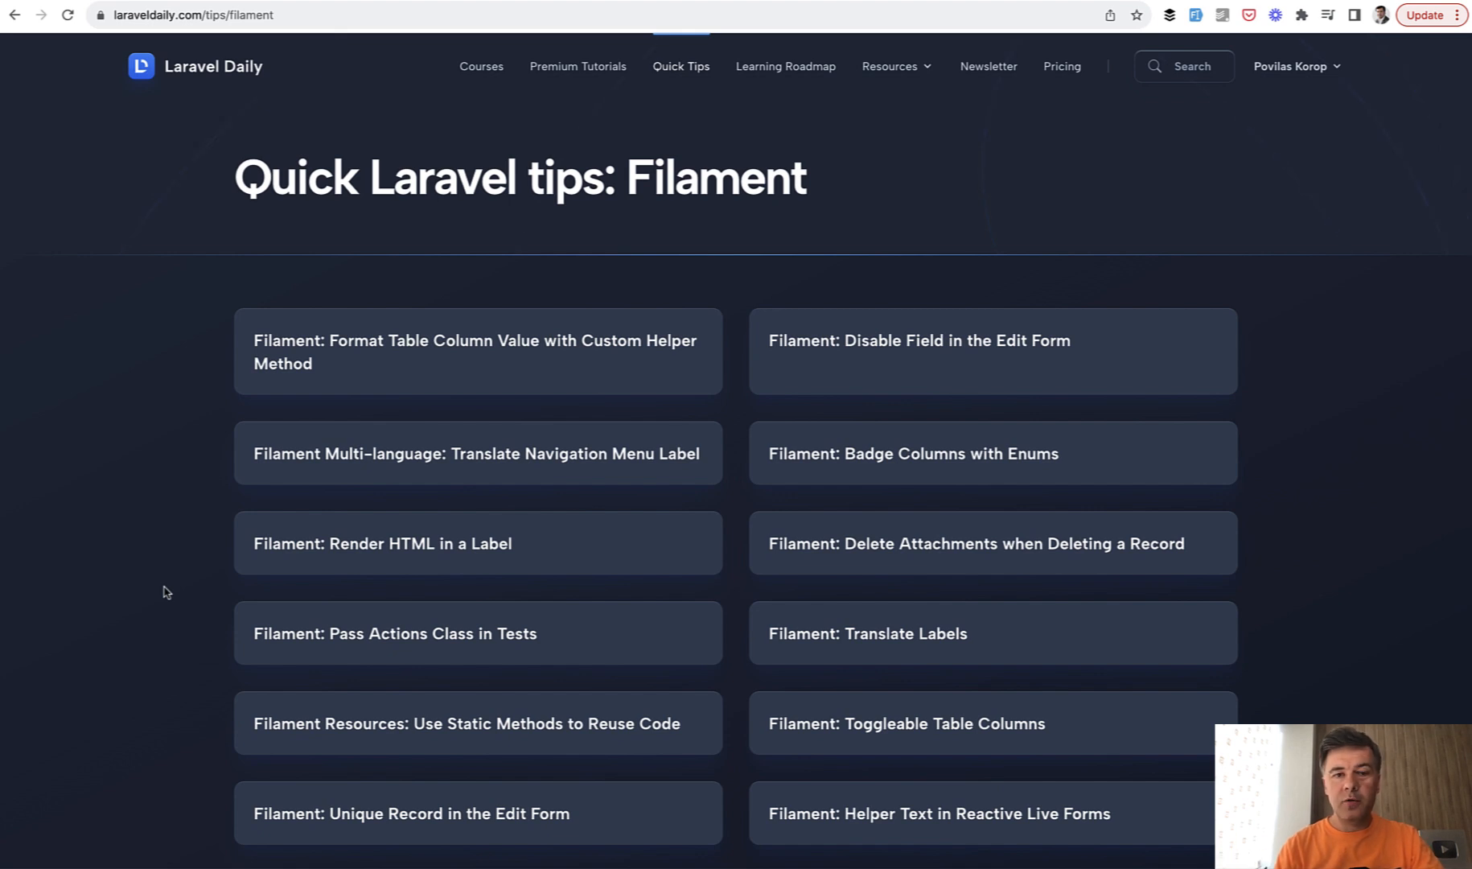
{"action": "mouse_move", "coordinate": [141, 65]}
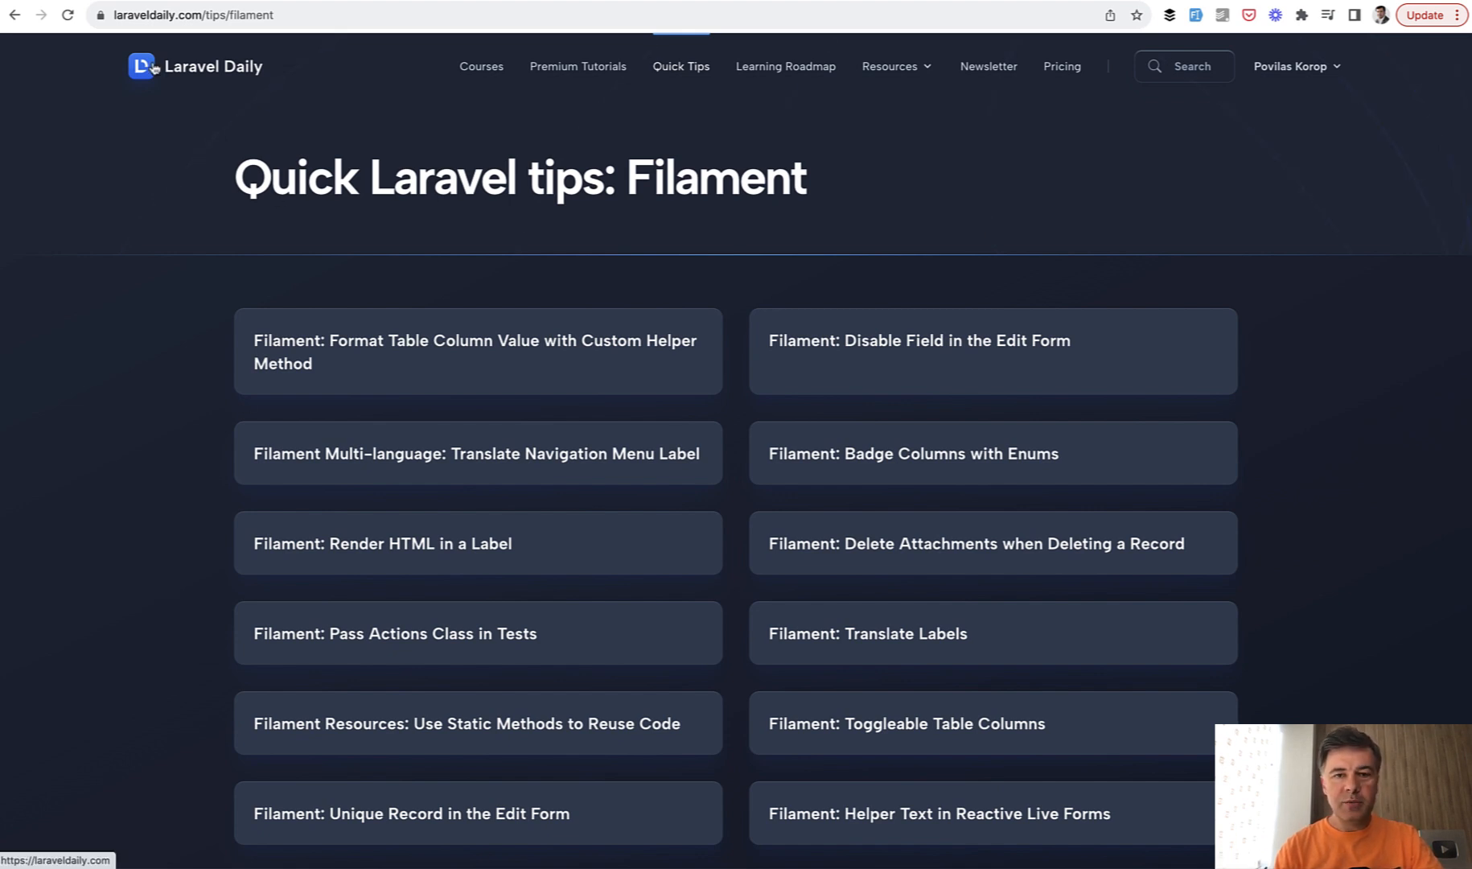
{"action": "mouse_move", "coordinate": [101, 378]}
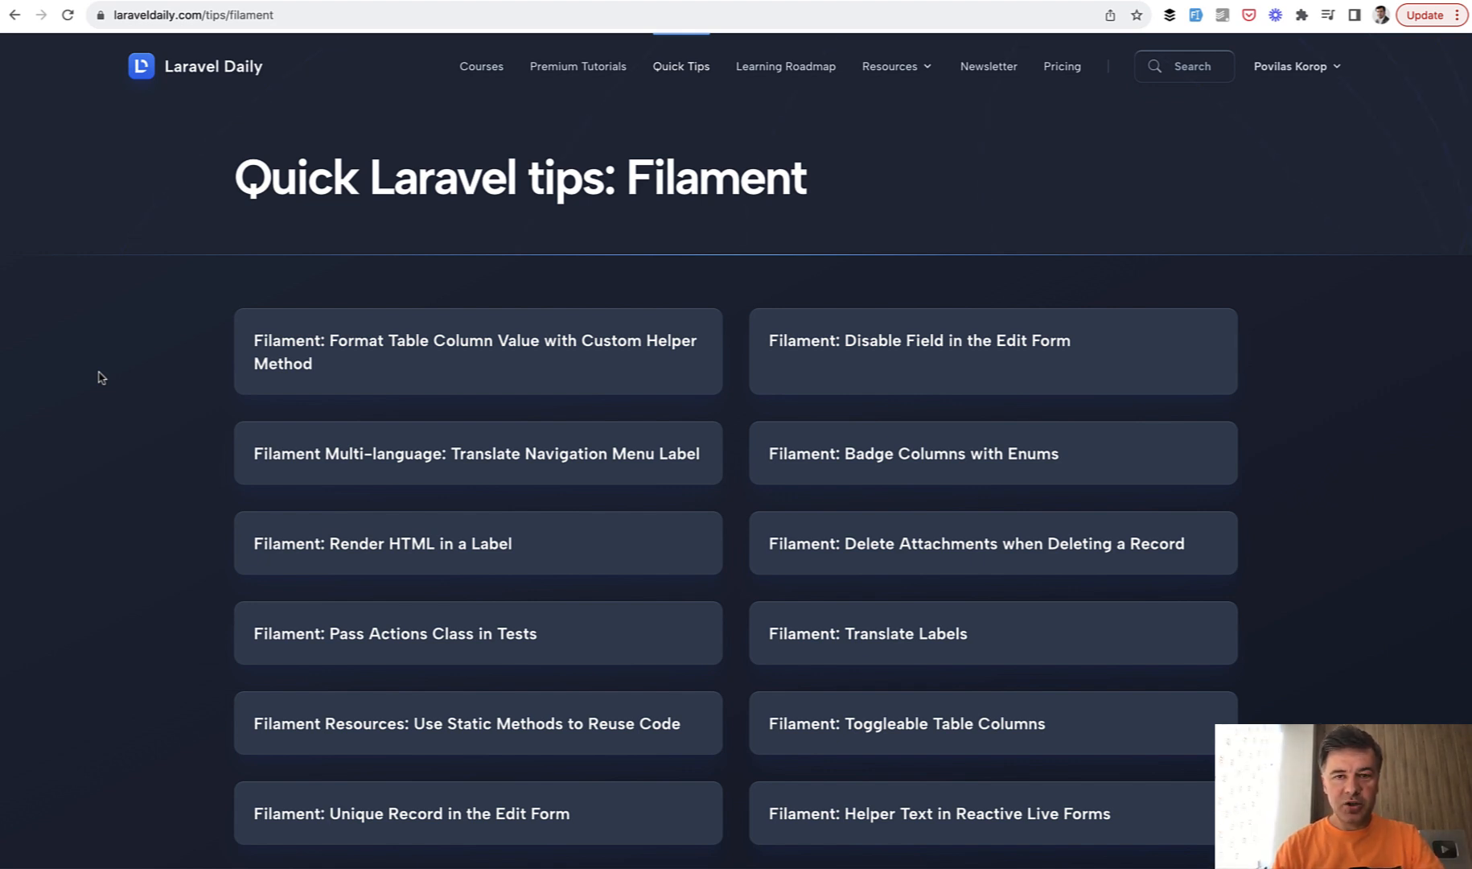
{"action": "mouse_move", "coordinate": [886, 89]}
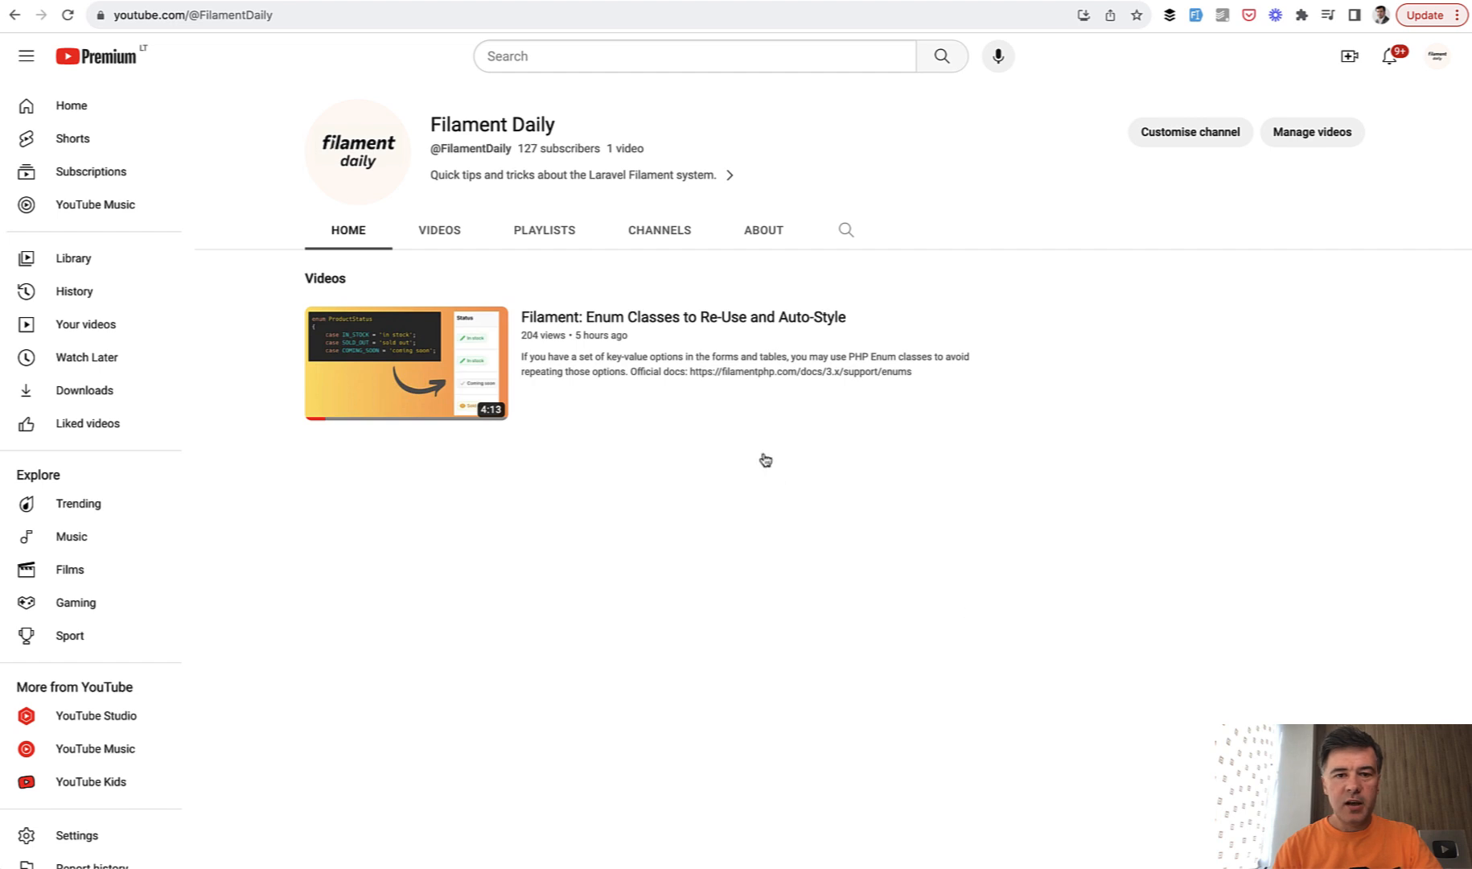
{"action": "mouse_move", "coordinate": [801, 680]}
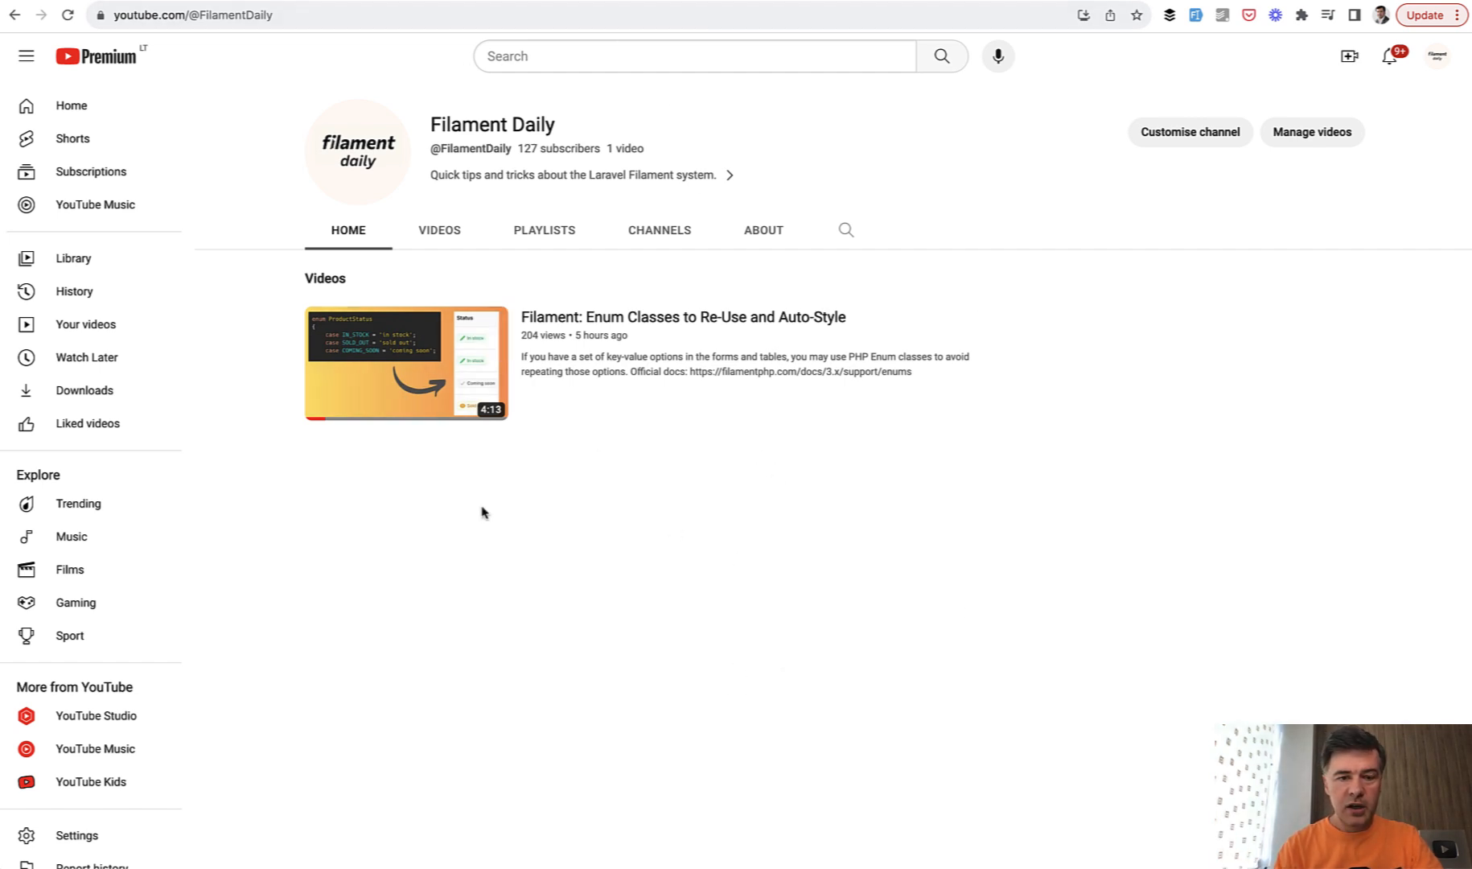
{"action": "mouse_move", "coordinate": [725, 674]}
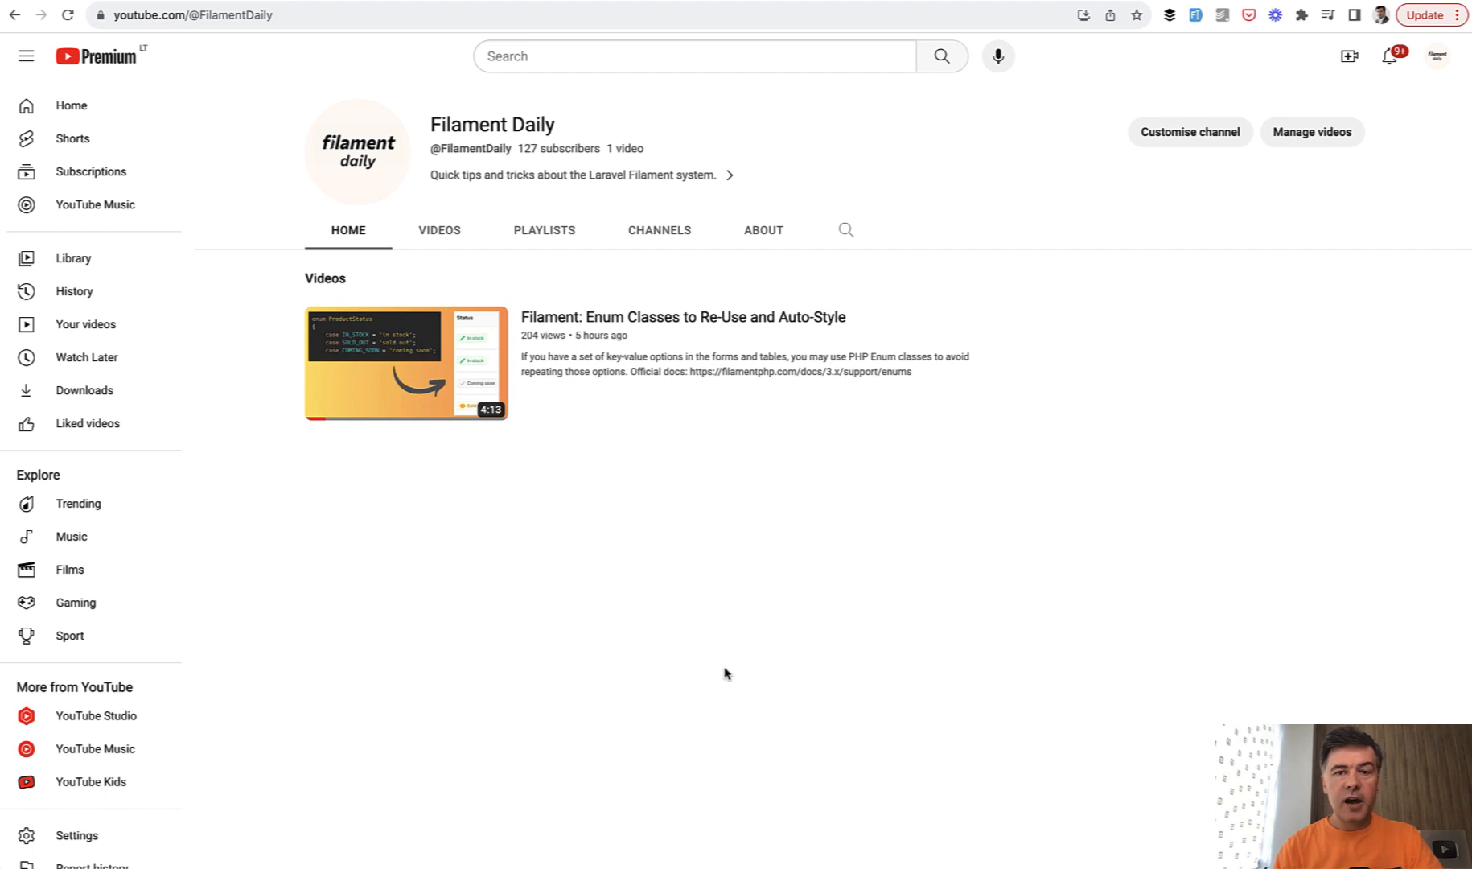